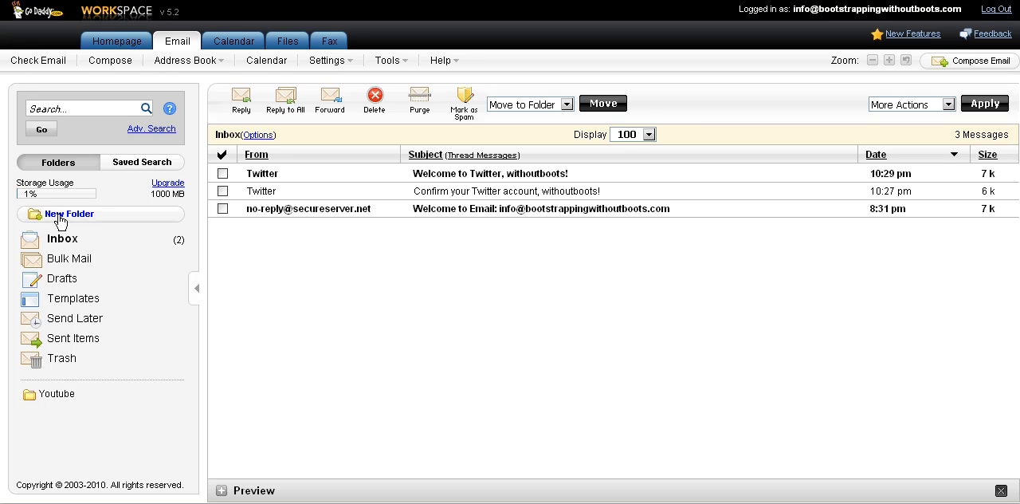
Add a new top-level folder named 'Twitter'.
left_click(69, 213)
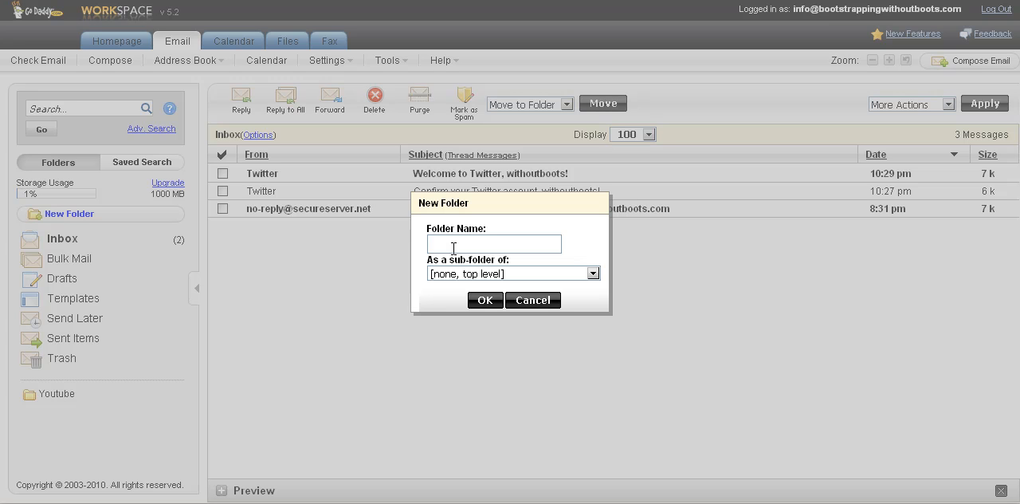
type("Twitter")
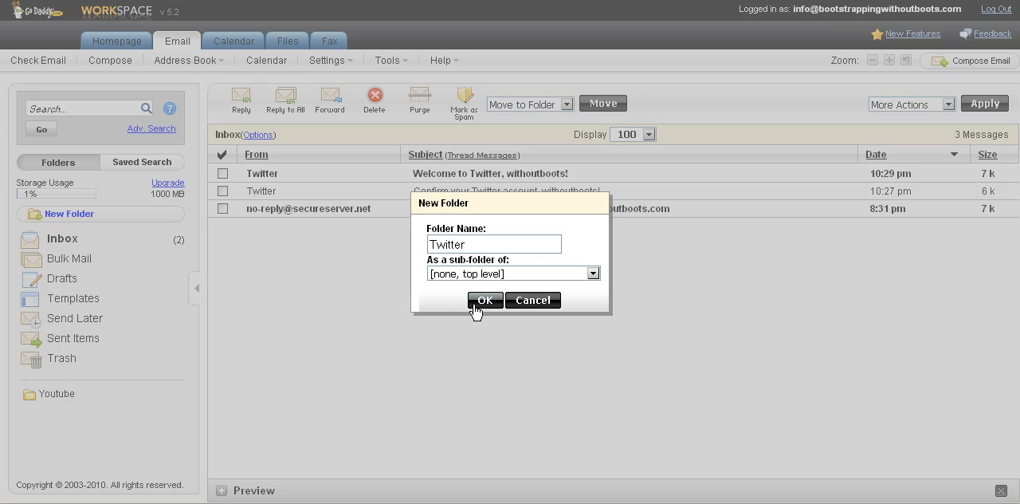
left_click(484, 300)
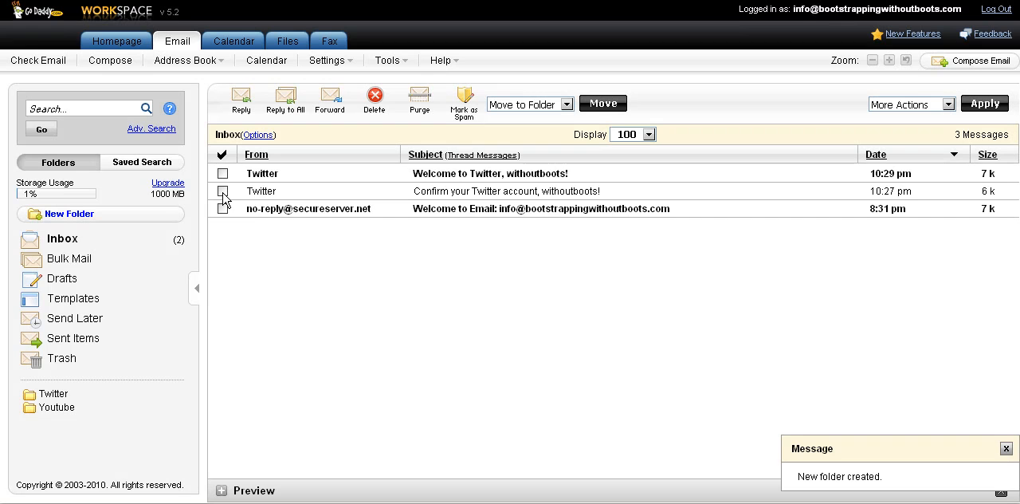
Select the 'Confirm your Twitter account' message and open the More Actions menu.
left_click(222, 192)
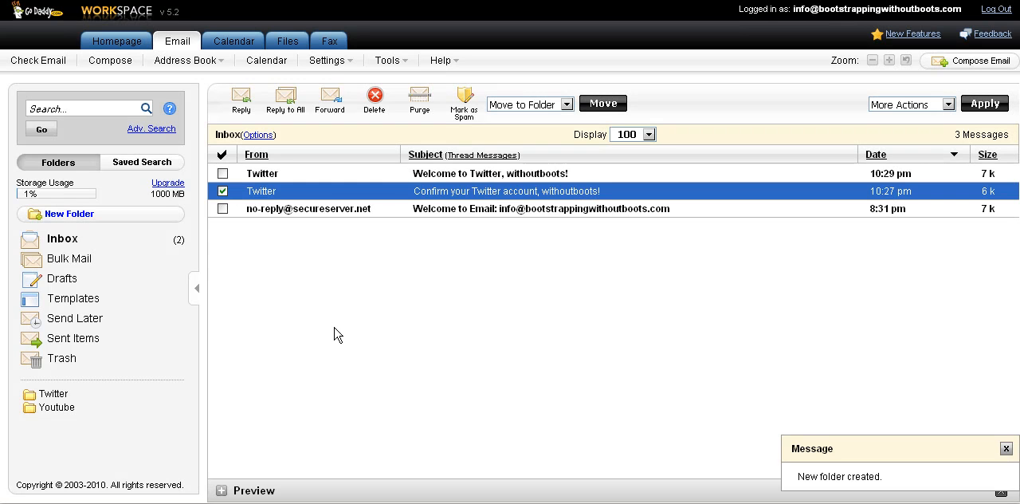
left_click(910, 103)
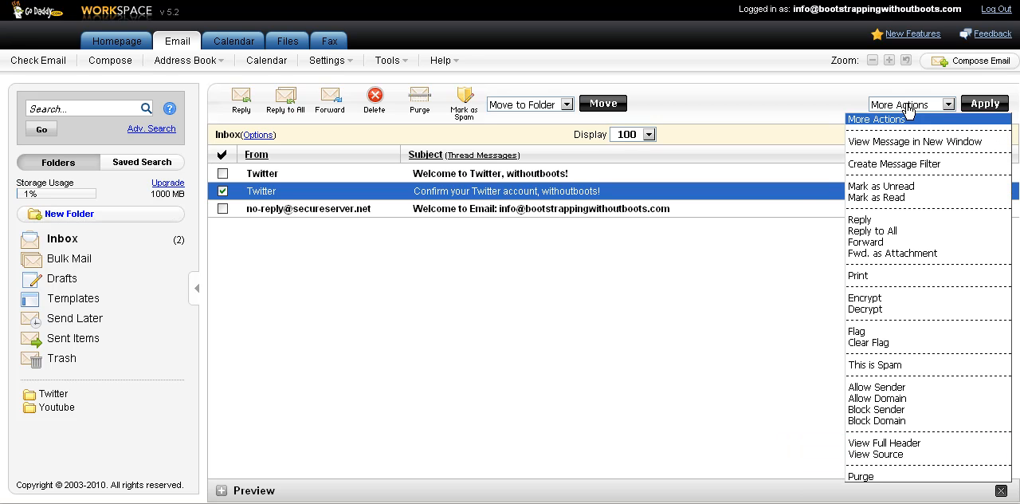
mouse_move(912, 163)
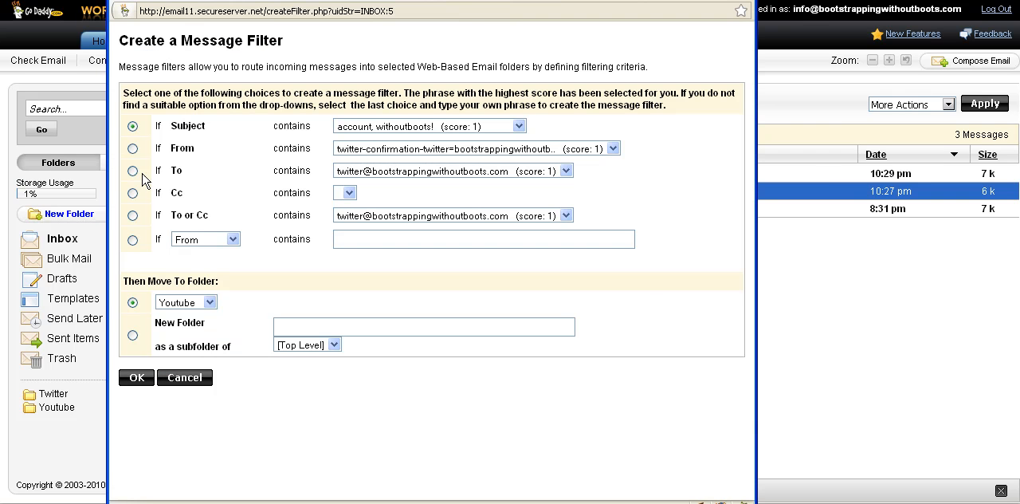
Create a filter matching the To address that moves mail into the Twitter folder.
left_click(133, 171)
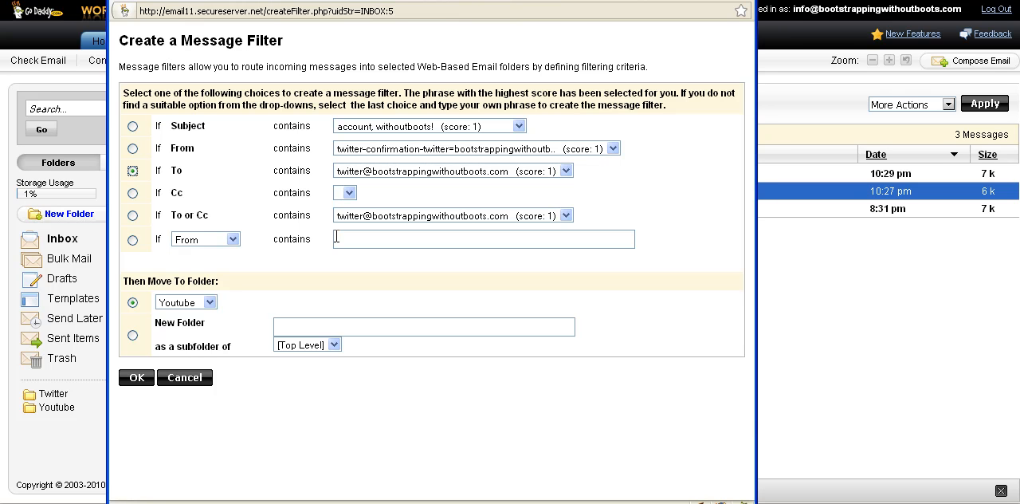
mouse_move(387, 172)
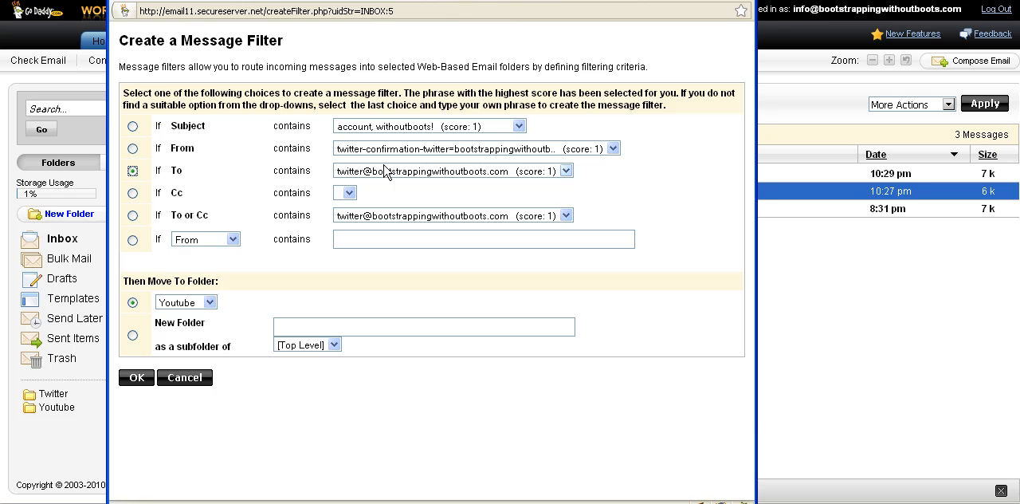
mouse_move(184, 311)
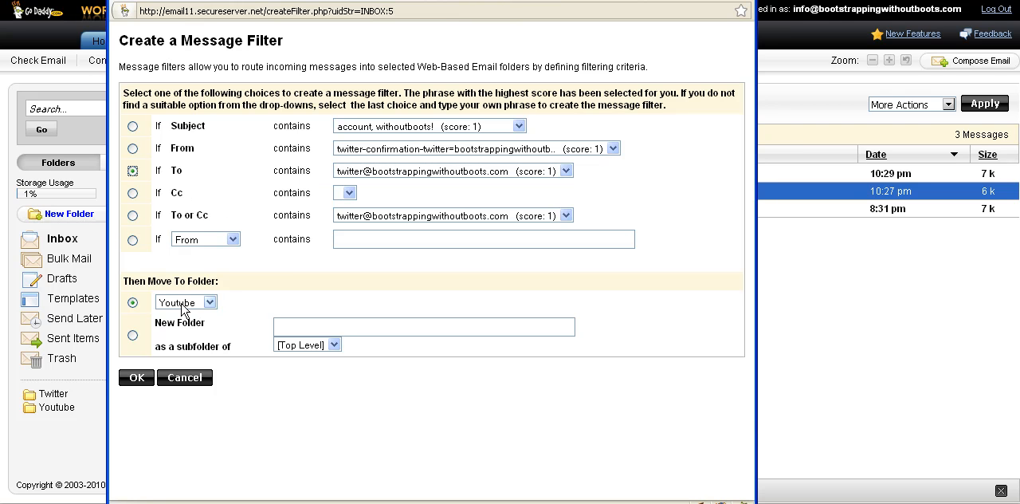
left_click(186, 301)
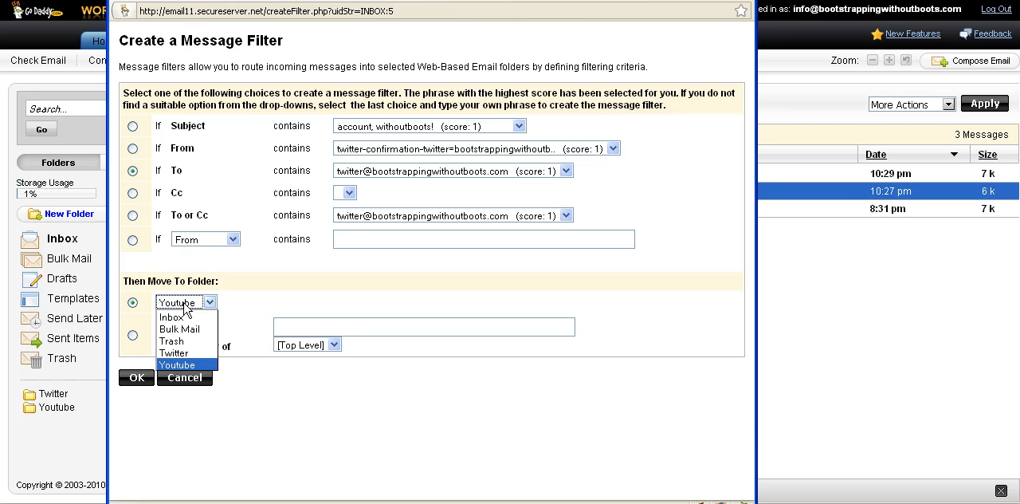
left_click(175, 353)
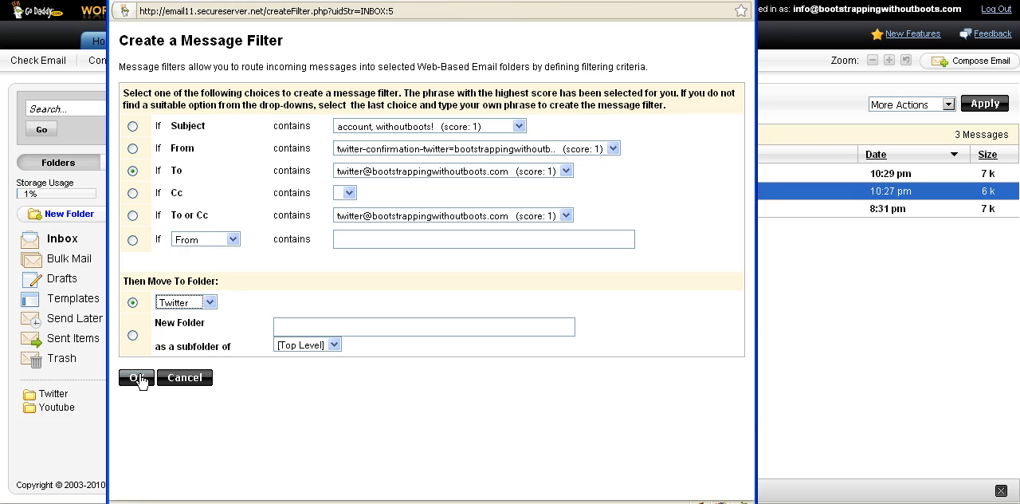
left_click(135, 377)
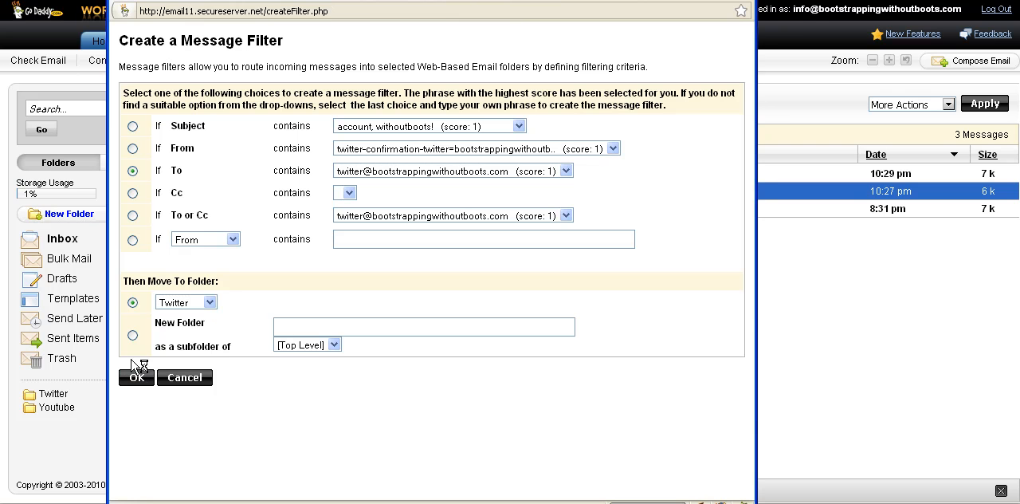
Run the filter on the inbox, moving 2 messages, and close the report.
left_click(136, 377)
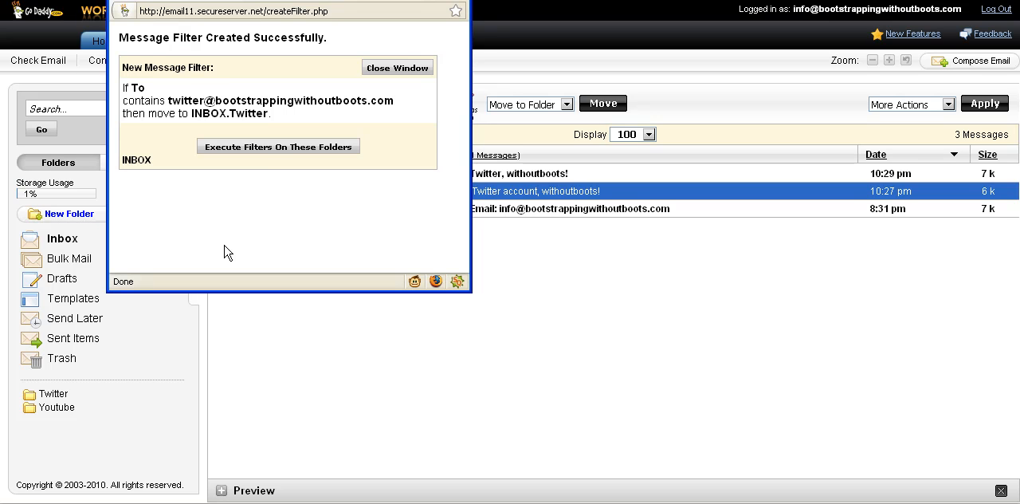
mouse_move(267, 152)
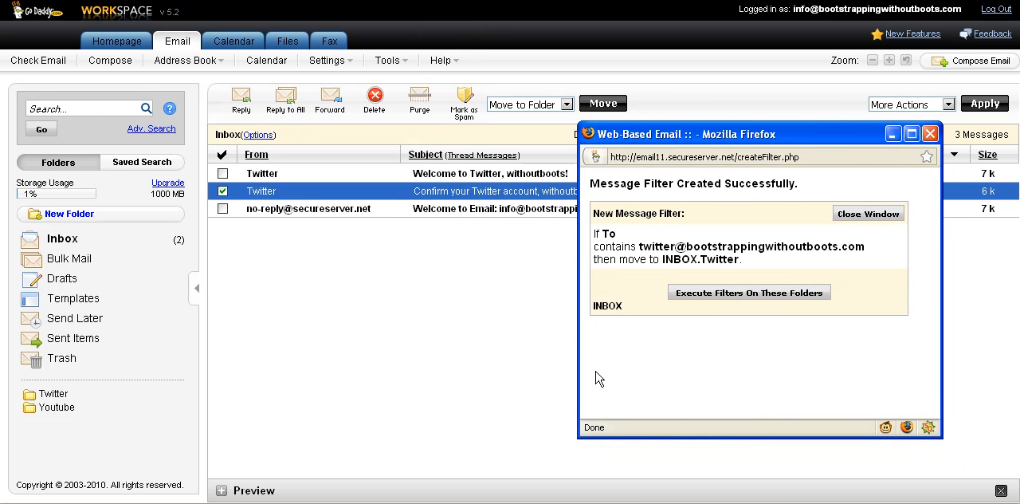
mouse_move(758, 310)
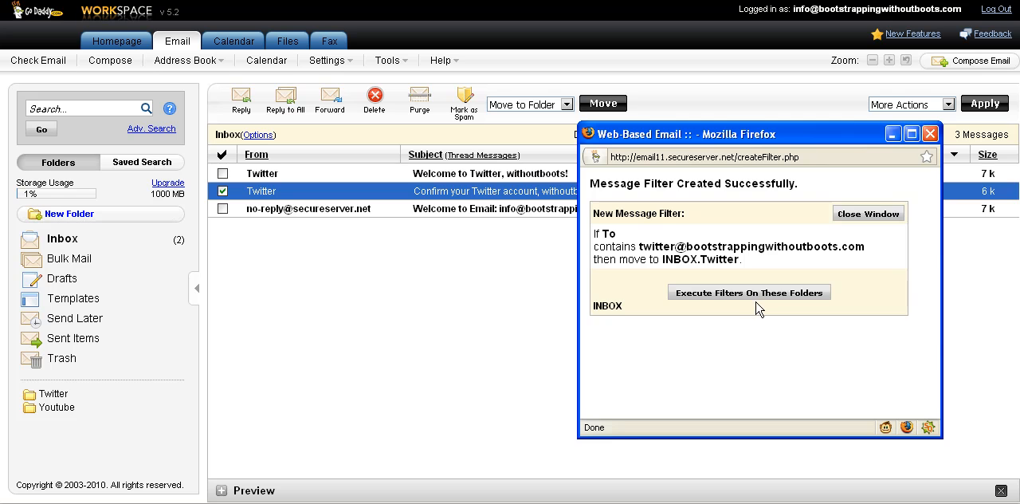
left_click(747, 292)
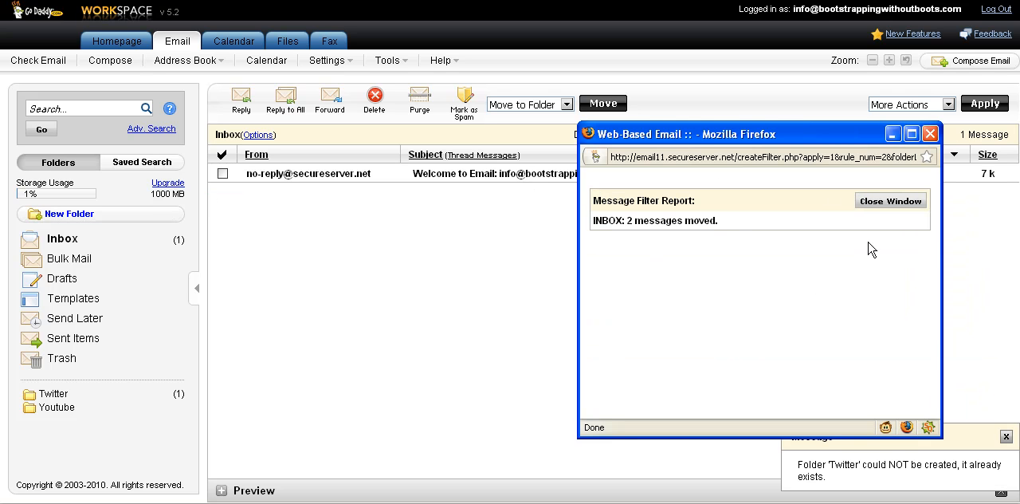
left_click(890, 200)
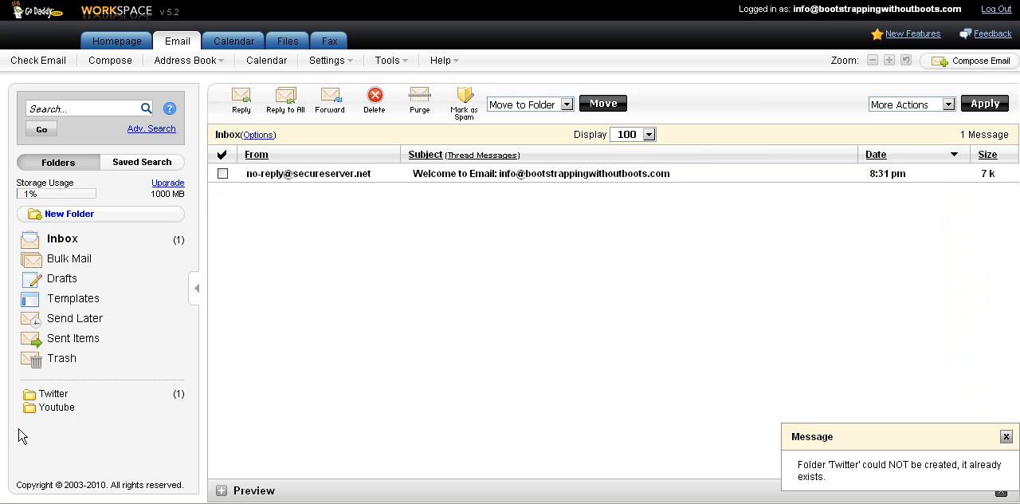
left_click(58, 393)
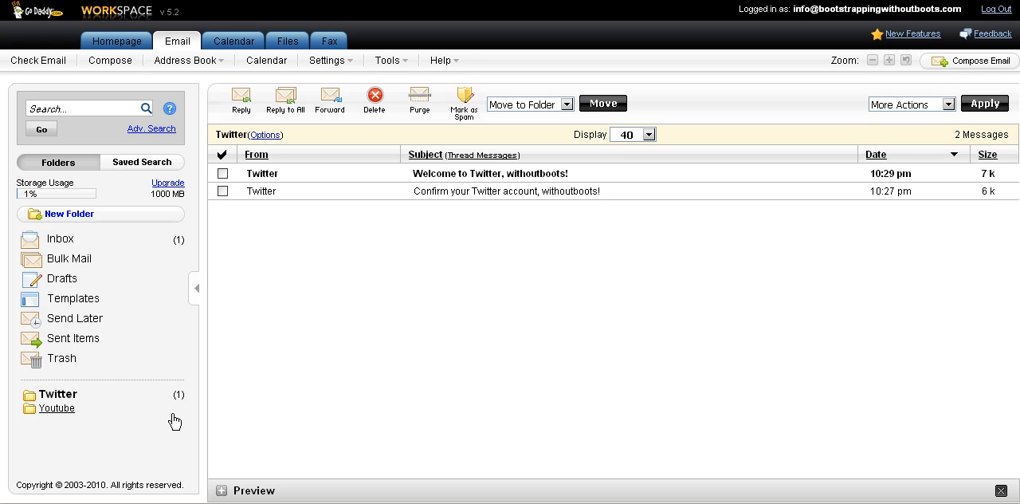
mouse_move(287, 434)
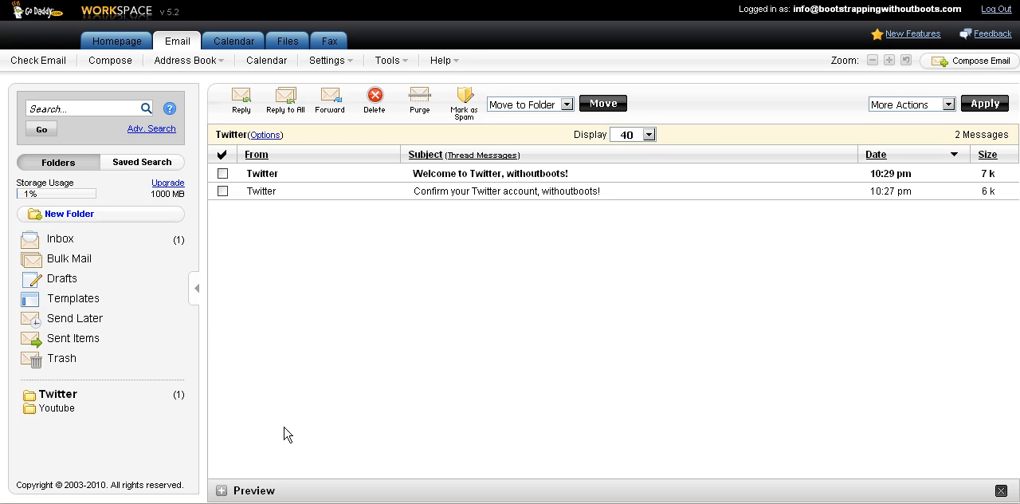
left_click(60, 238)
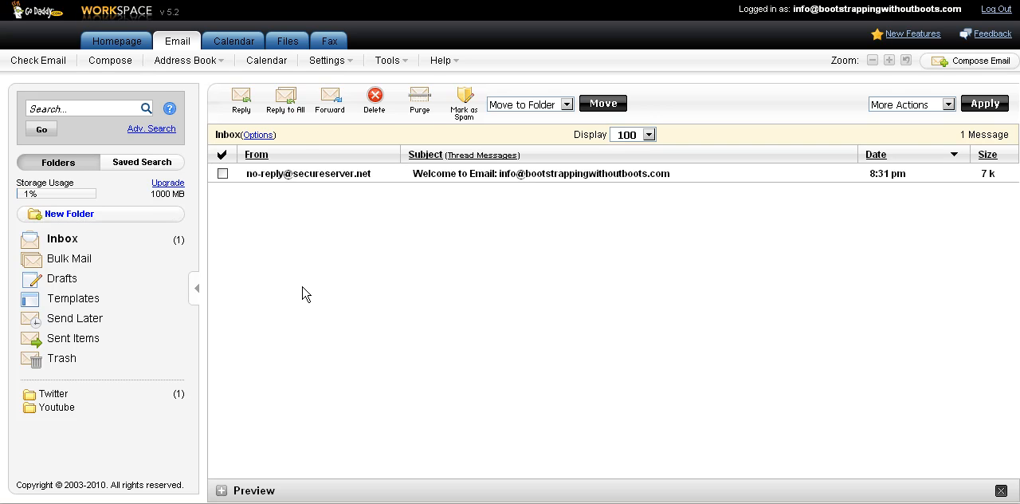
left_click(327, 59)
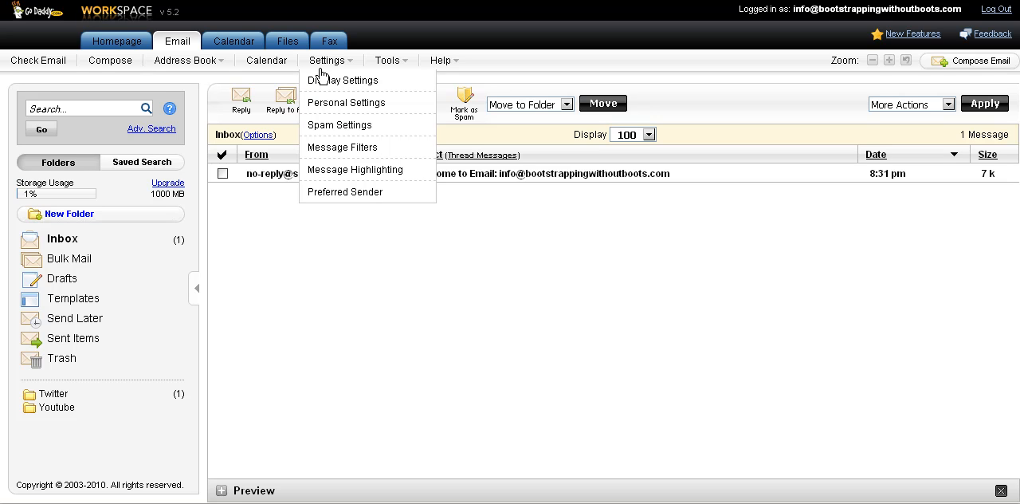
mouse_move(342, 80)
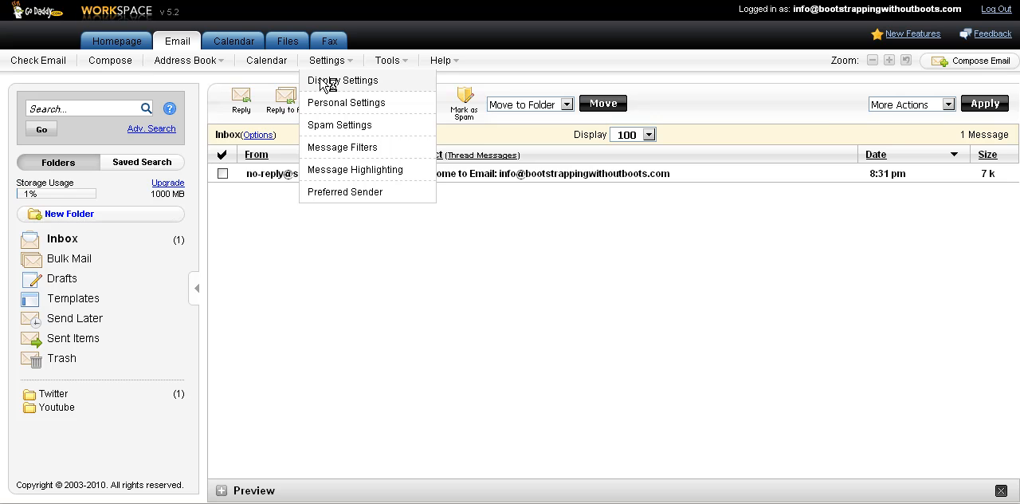
left_click(342, 80)
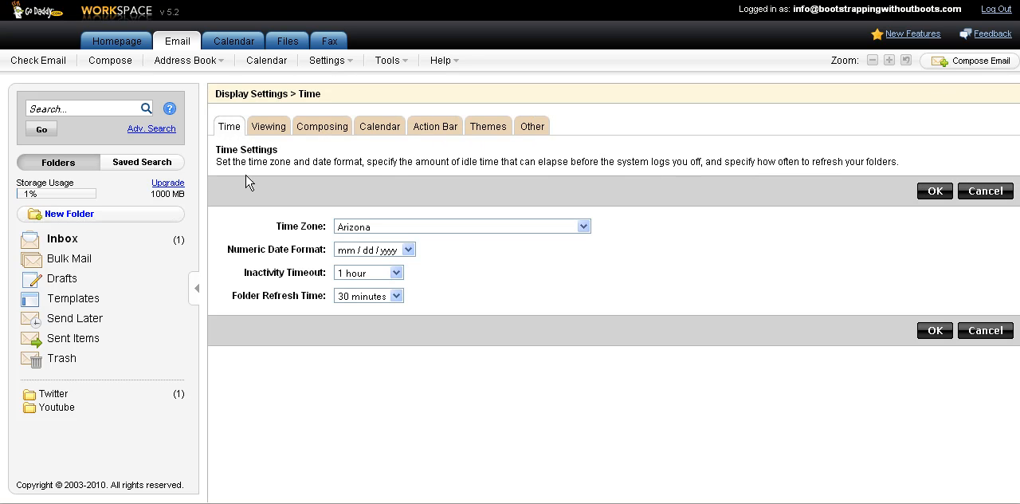
mouse_move(391, 310)
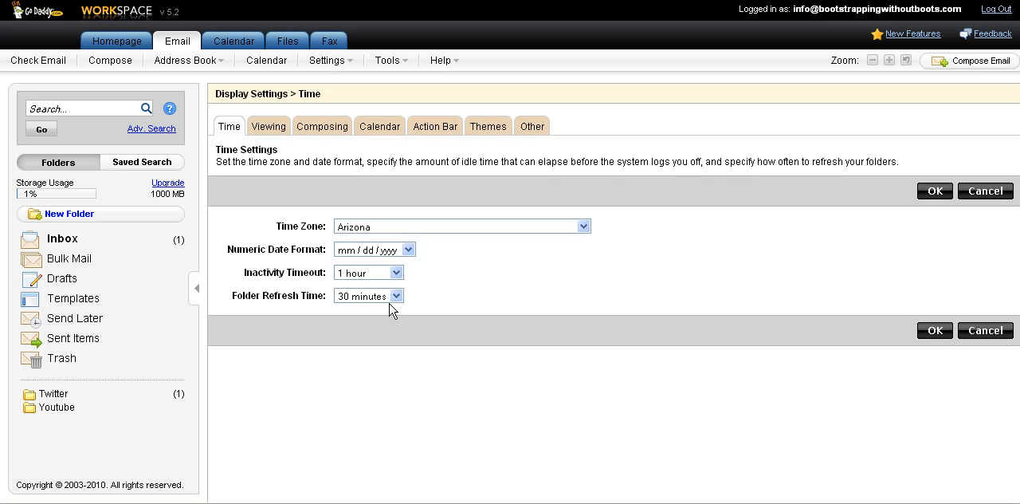
mouse_move(318, 291)
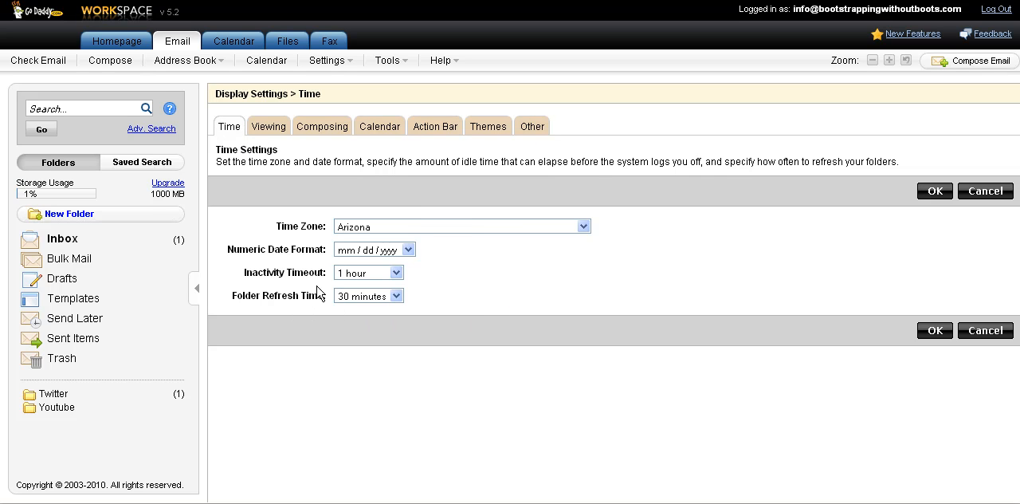
mouse_move(378, 274)
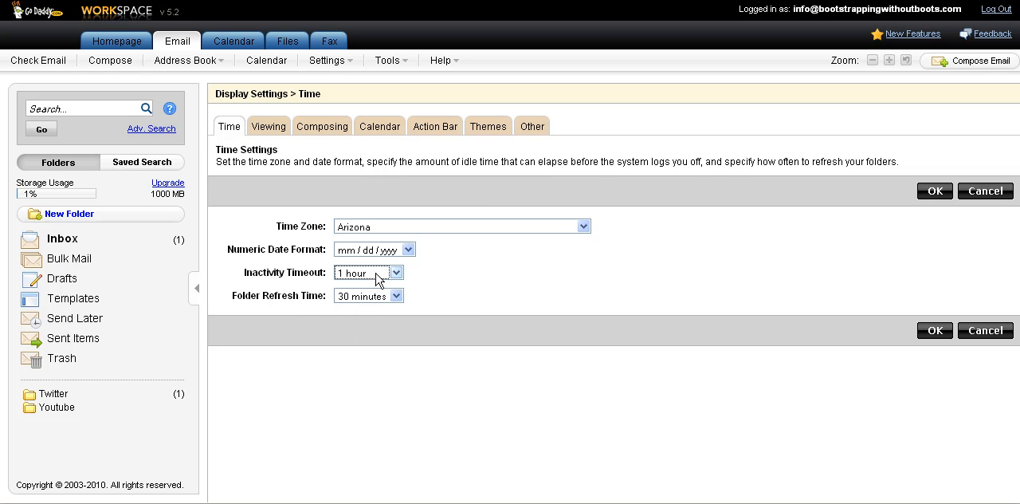
left_click(396, 272)
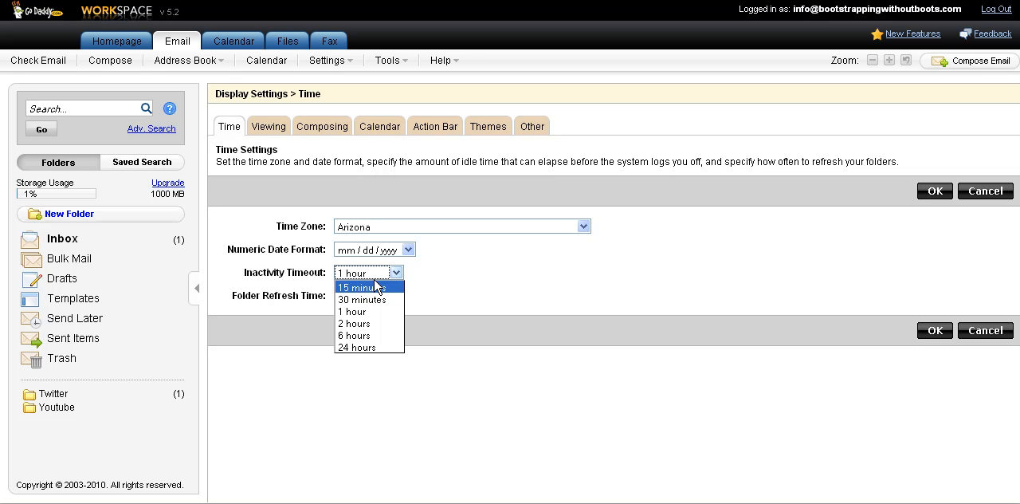
left_click(352, 311)
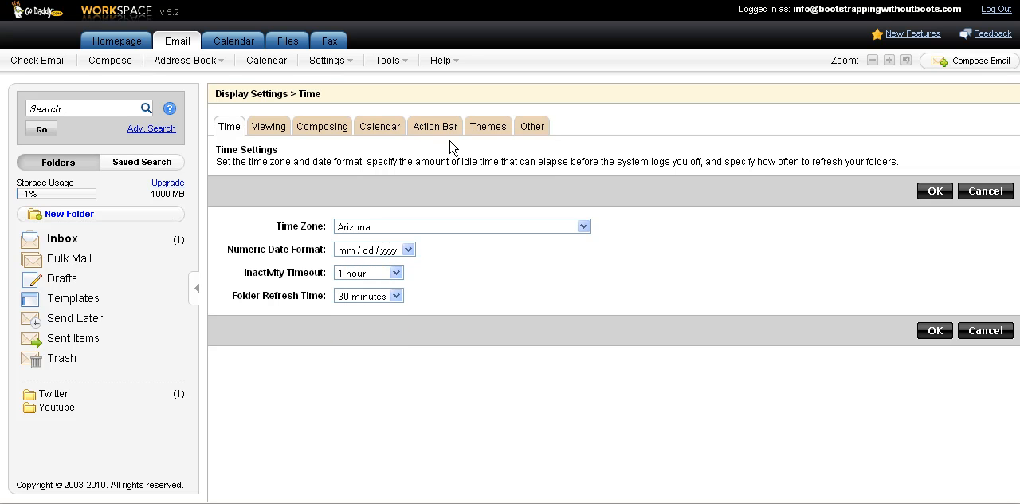
mouse_move(487, 137)
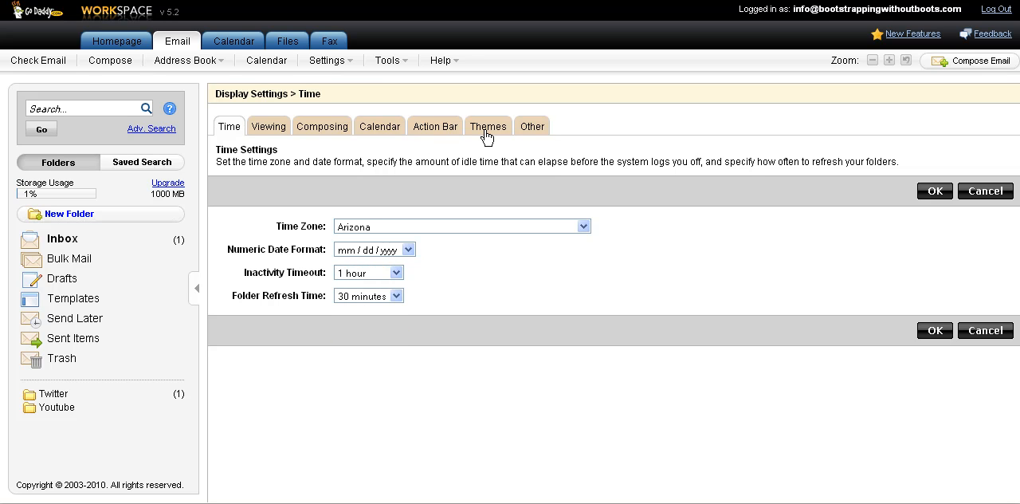
Open the Themes settings and preview the Blue, Purple and Lavender colour themes.
left_click(487, 126)
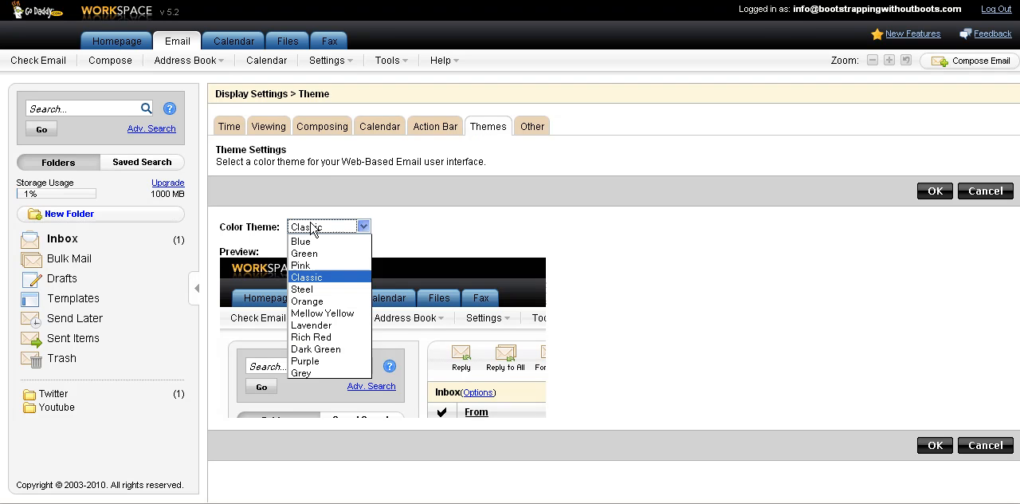
left_click(300, 241)
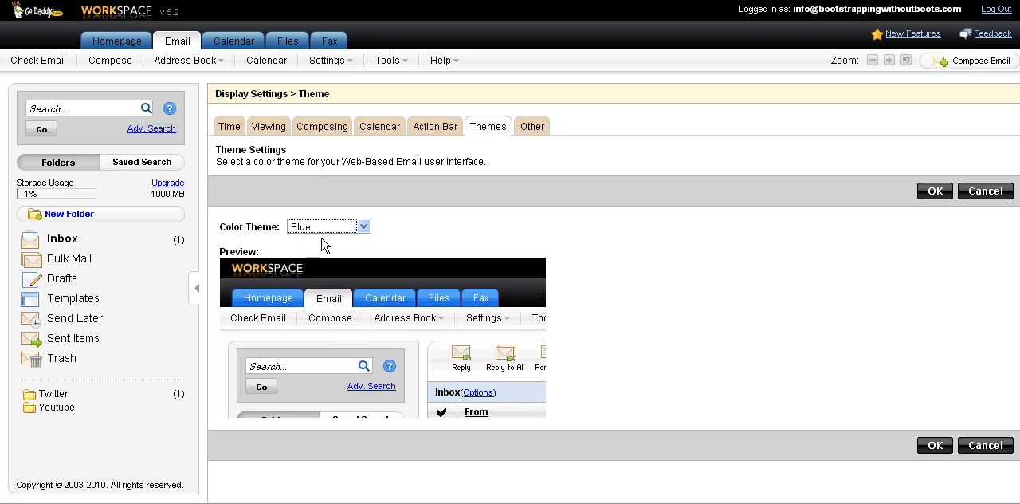
left_click(362, 225)
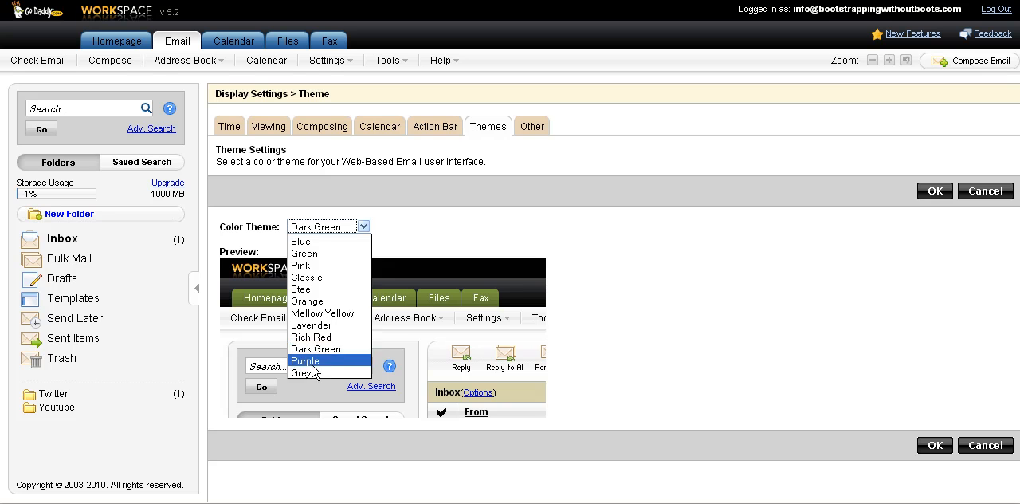
left_click(305, 360)
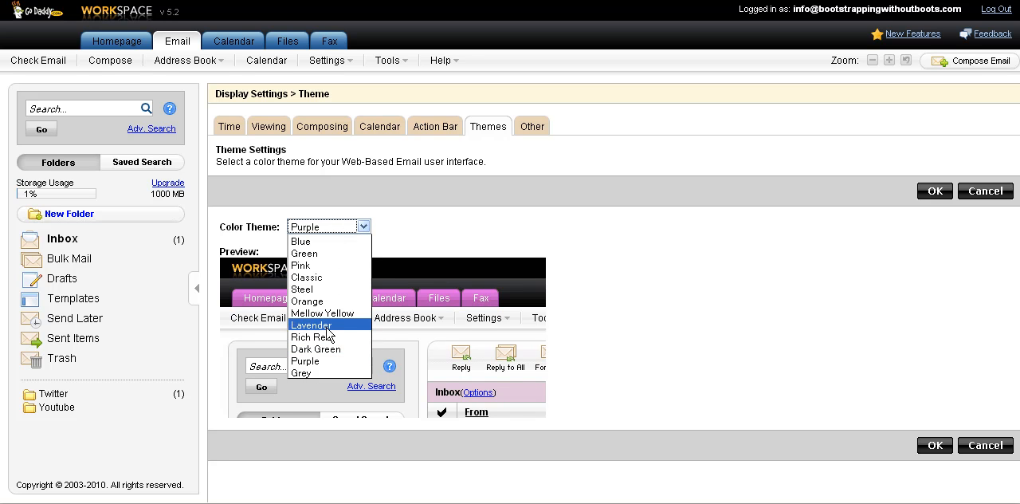
left_click(312, 324)
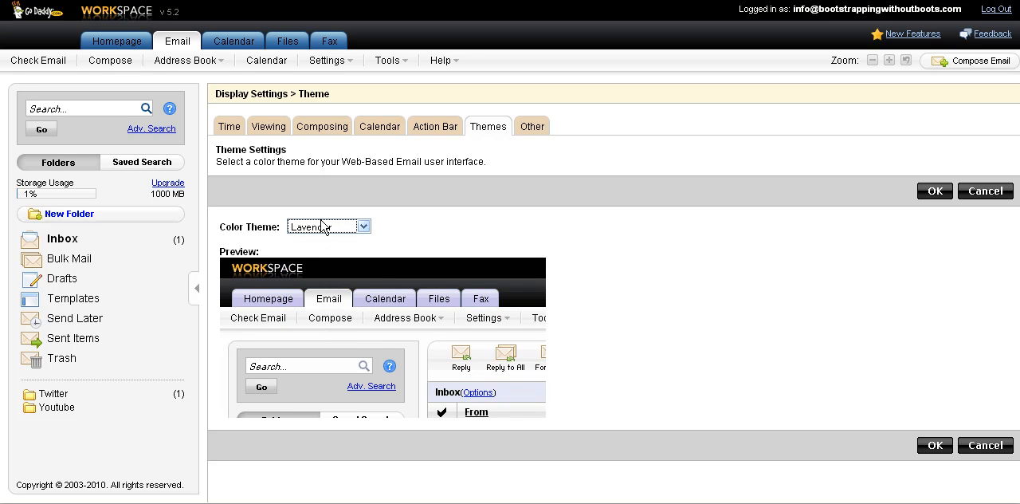
Preview the Grey and Steel themes, then choose Orange.
left_click(362, 225)
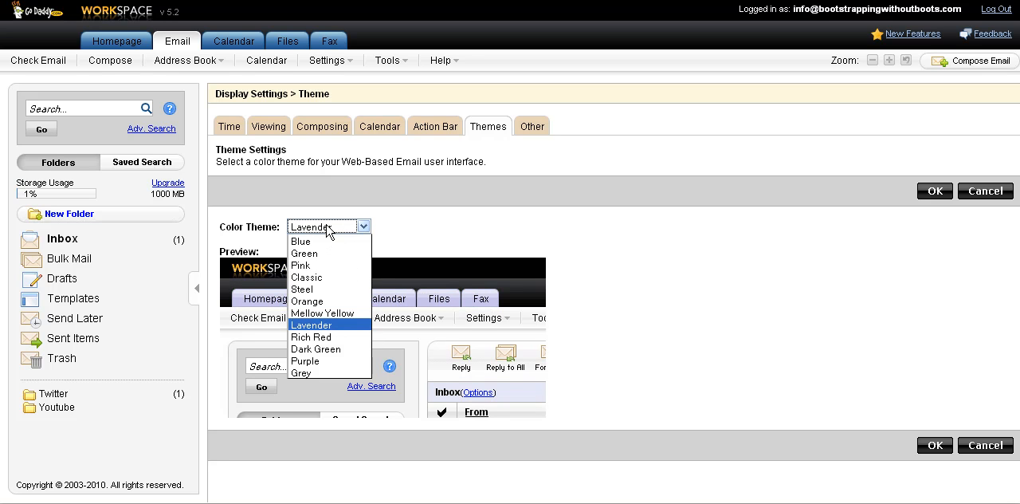
mouse_move(301, 373)
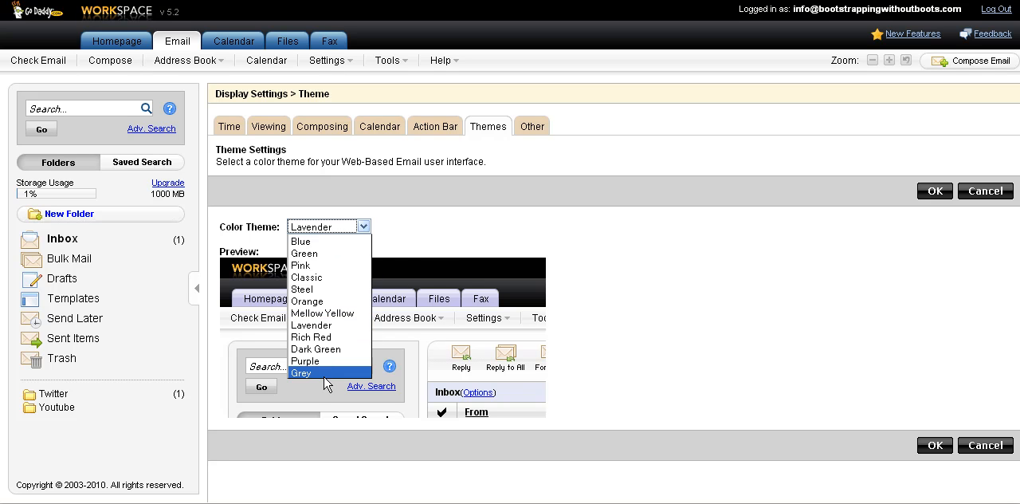
left_click(302, 372)
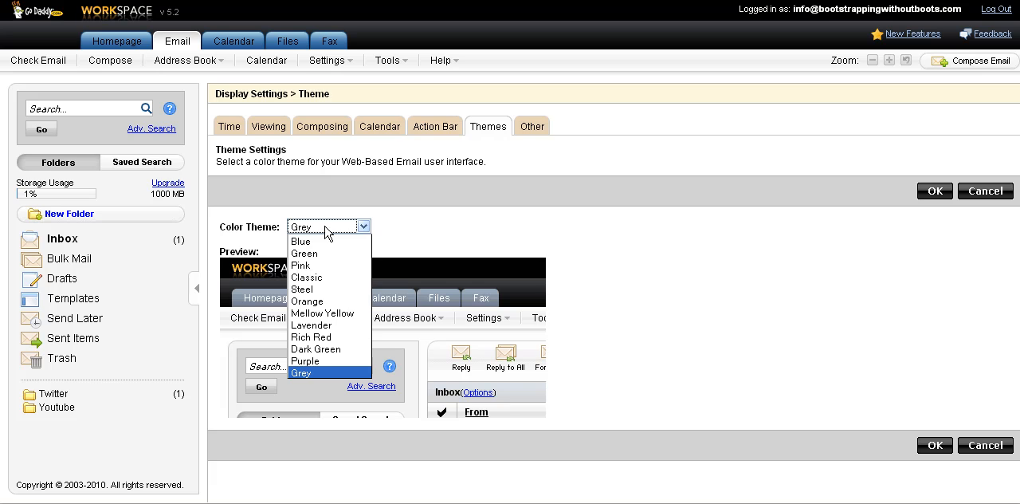
left_click(302, 288)
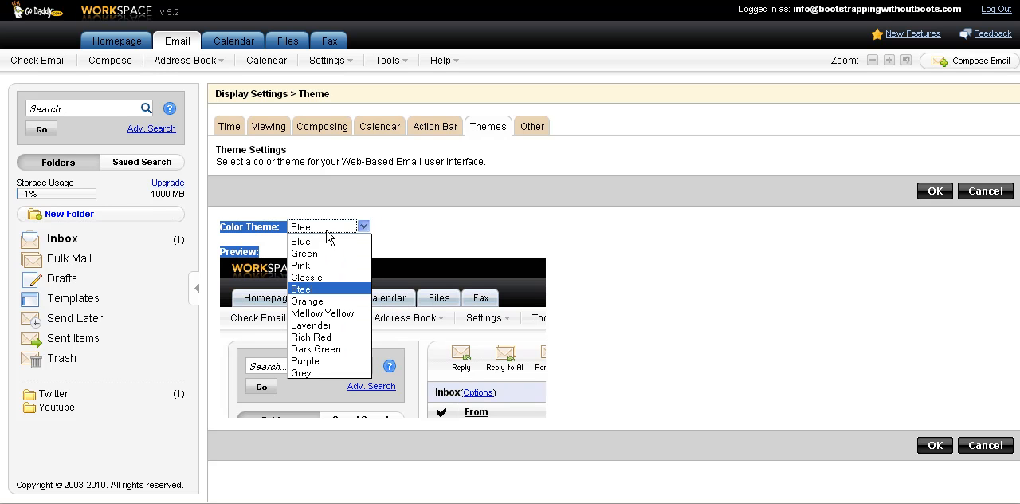
mouse_move(315, 373)
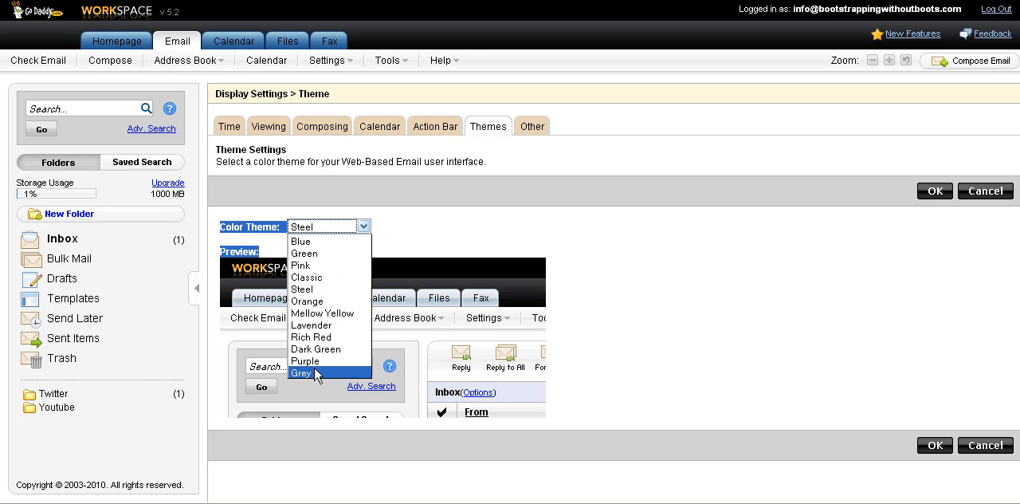
left_click(307, 301)
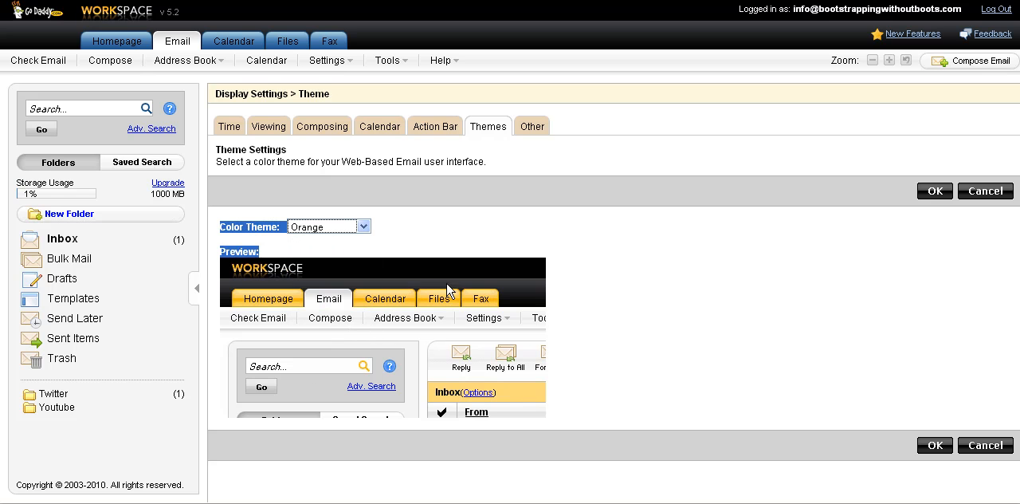
mouse_move(492, 260)
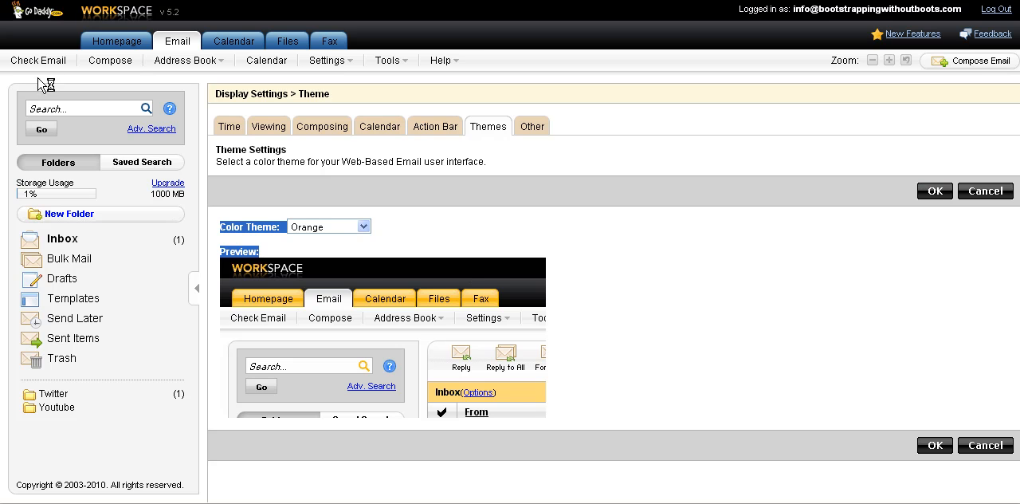
mouse_move(597, 261)
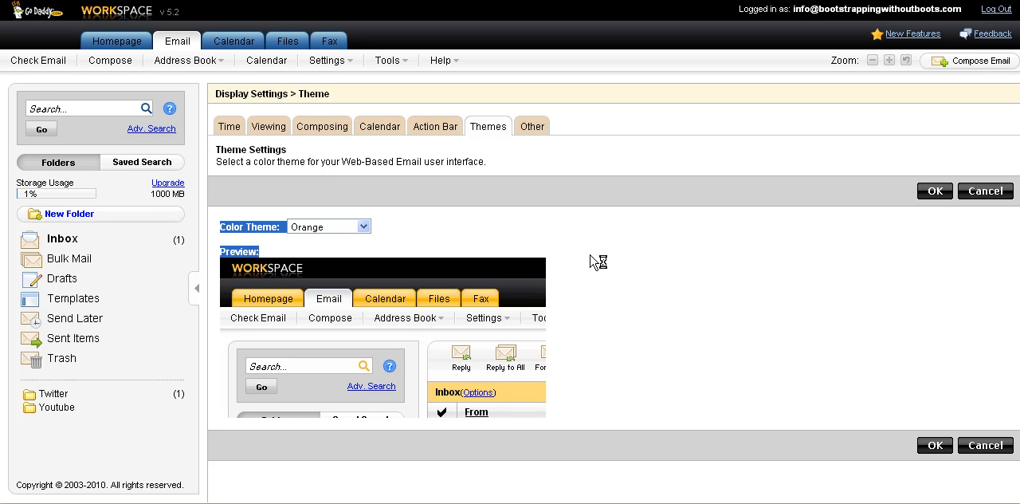
mouse_move(729, 265)
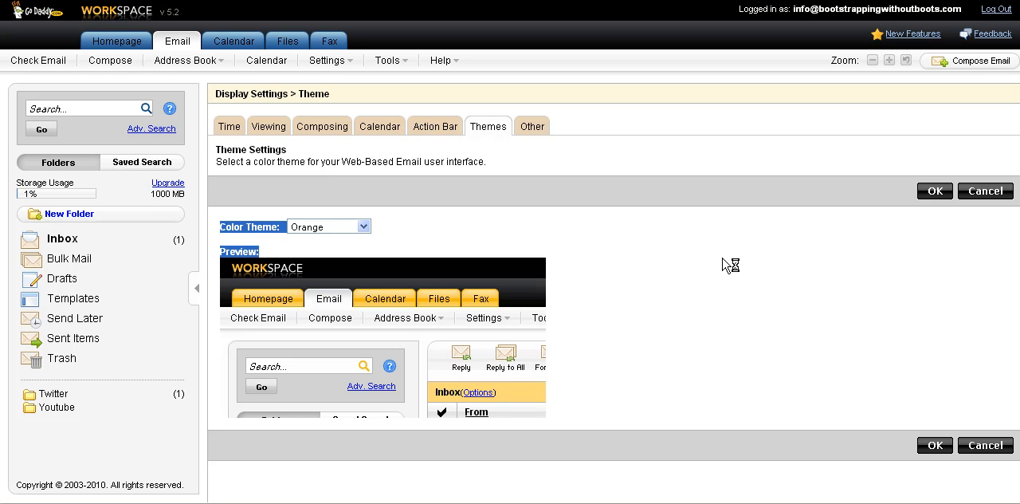
Save the Orange colour theme to update the display preferences.
left_click(934, 190)
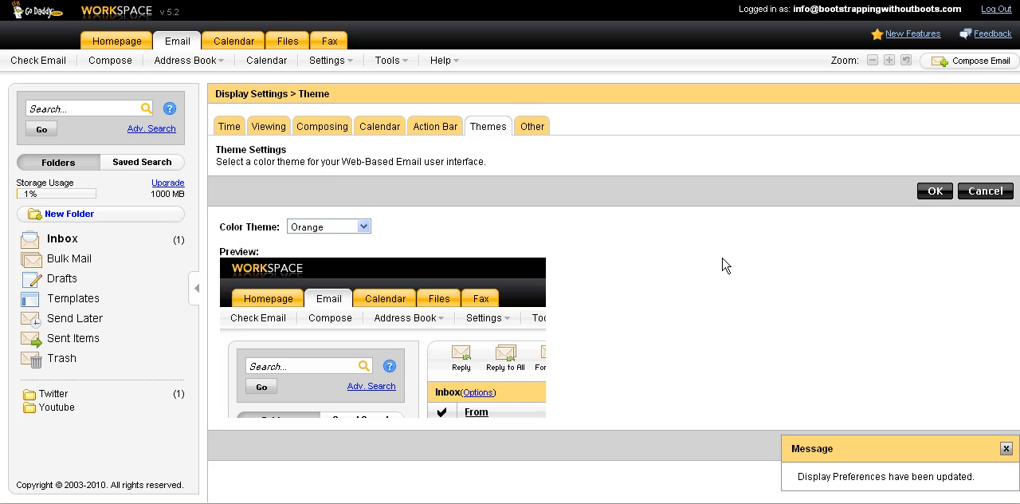
mouse_move(669, 253)
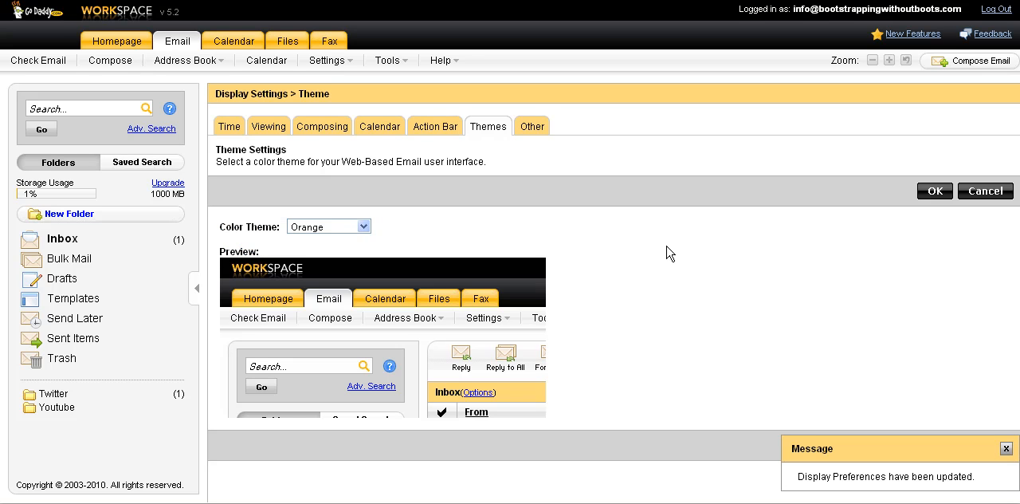
mouse_move(80, 243)
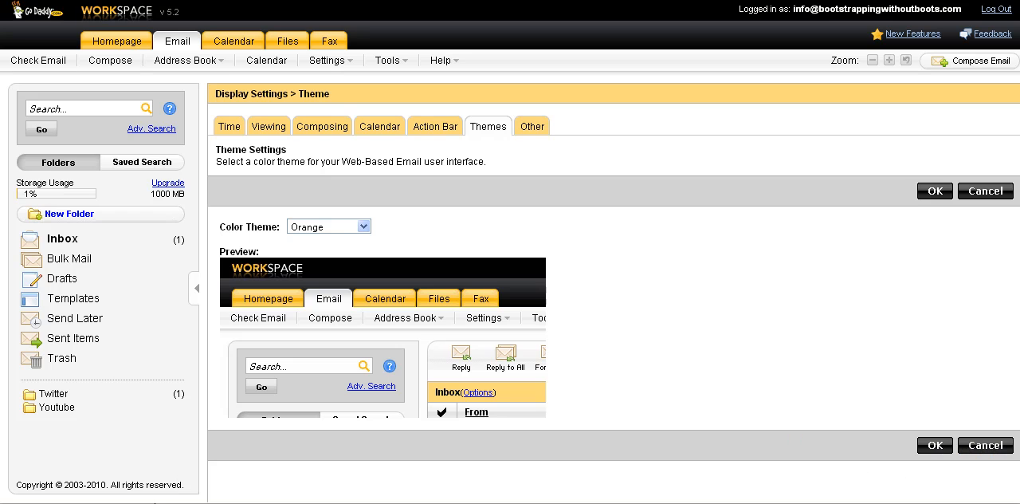
mouse_move(157, 489)
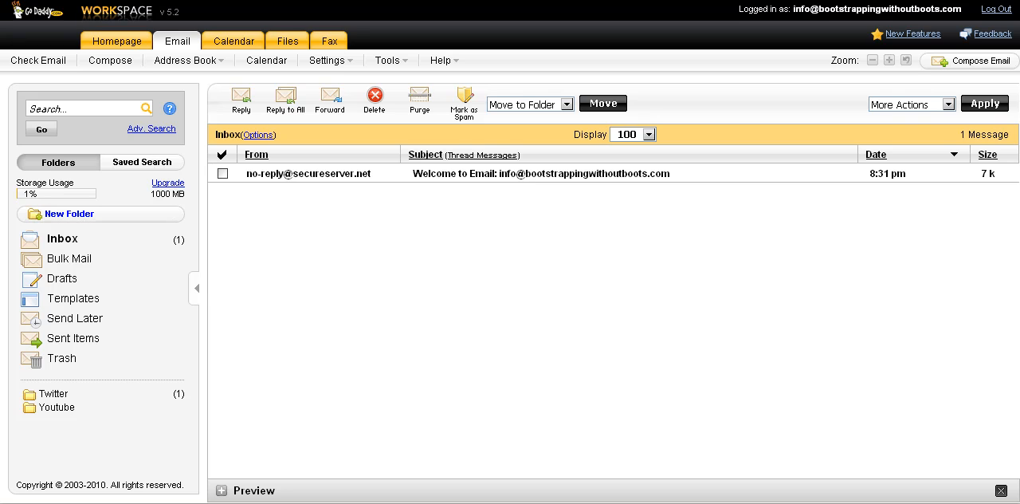
mouse_move(397, 350)
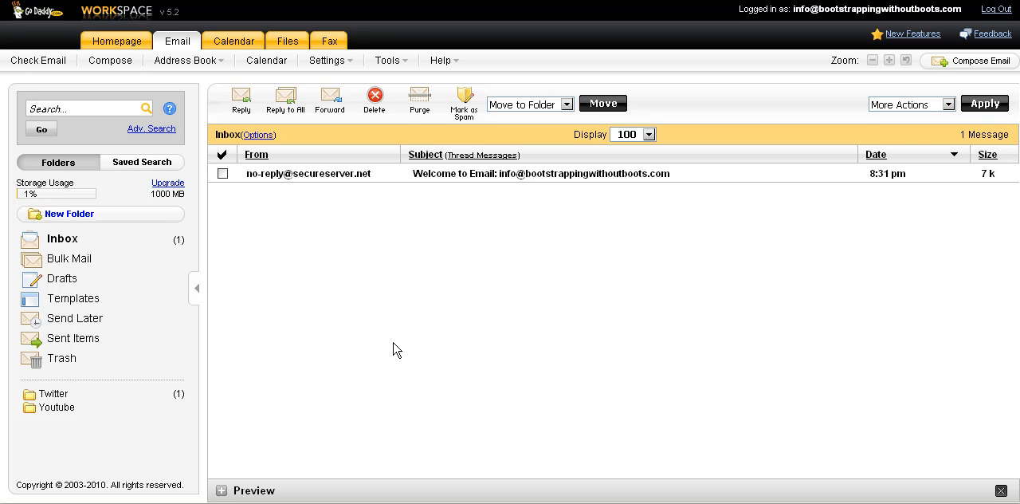